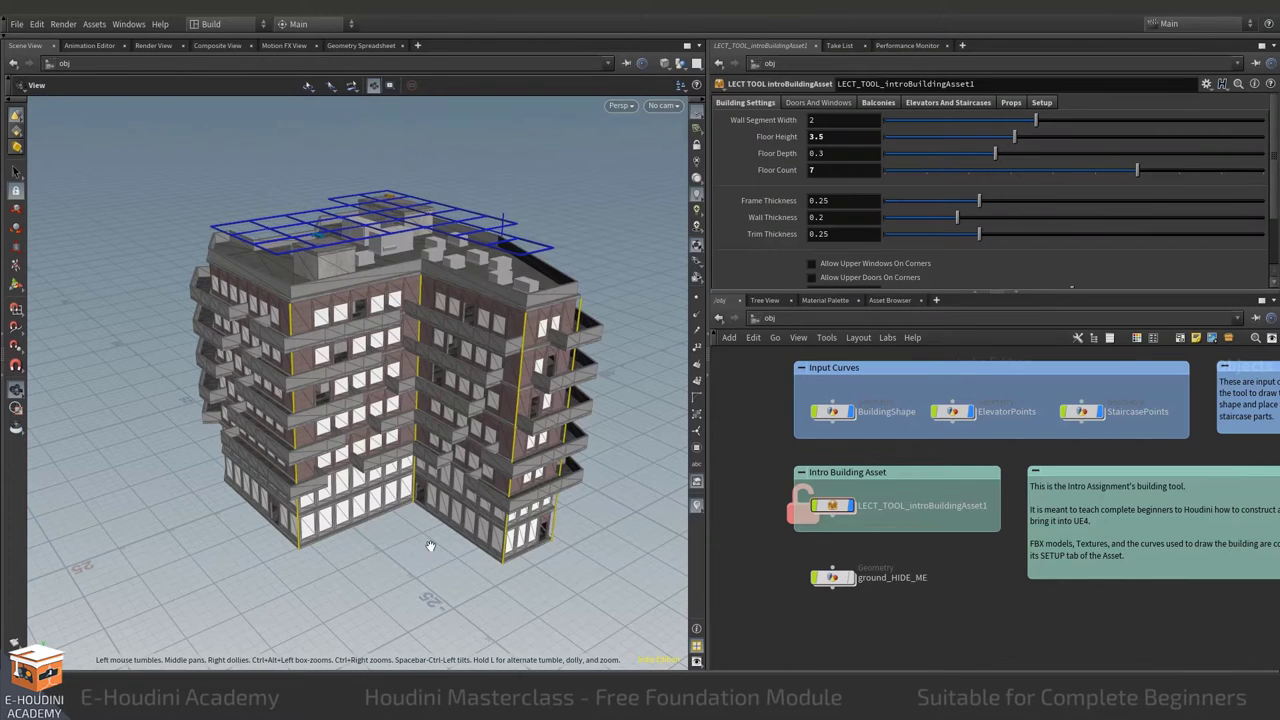
mouse_move(446, 492)
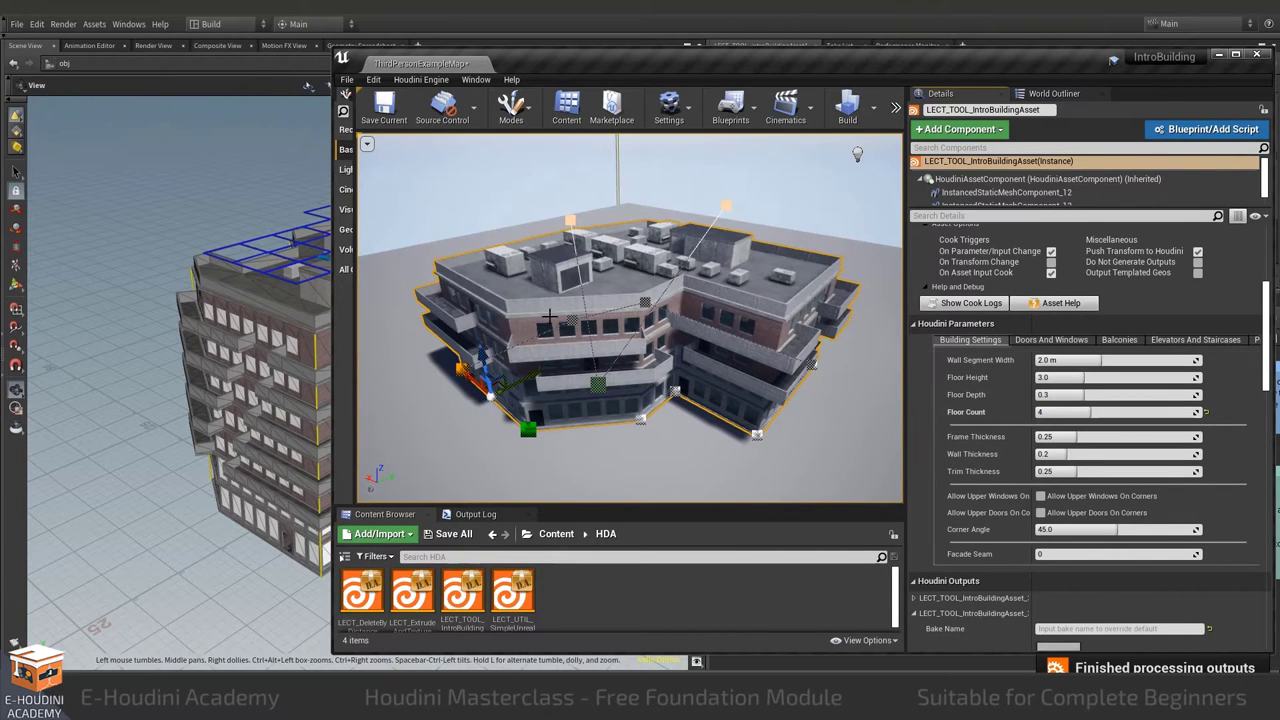
Select the Houdini building asset in the level to show its Houdini Parameters
left_click(1076, 360)
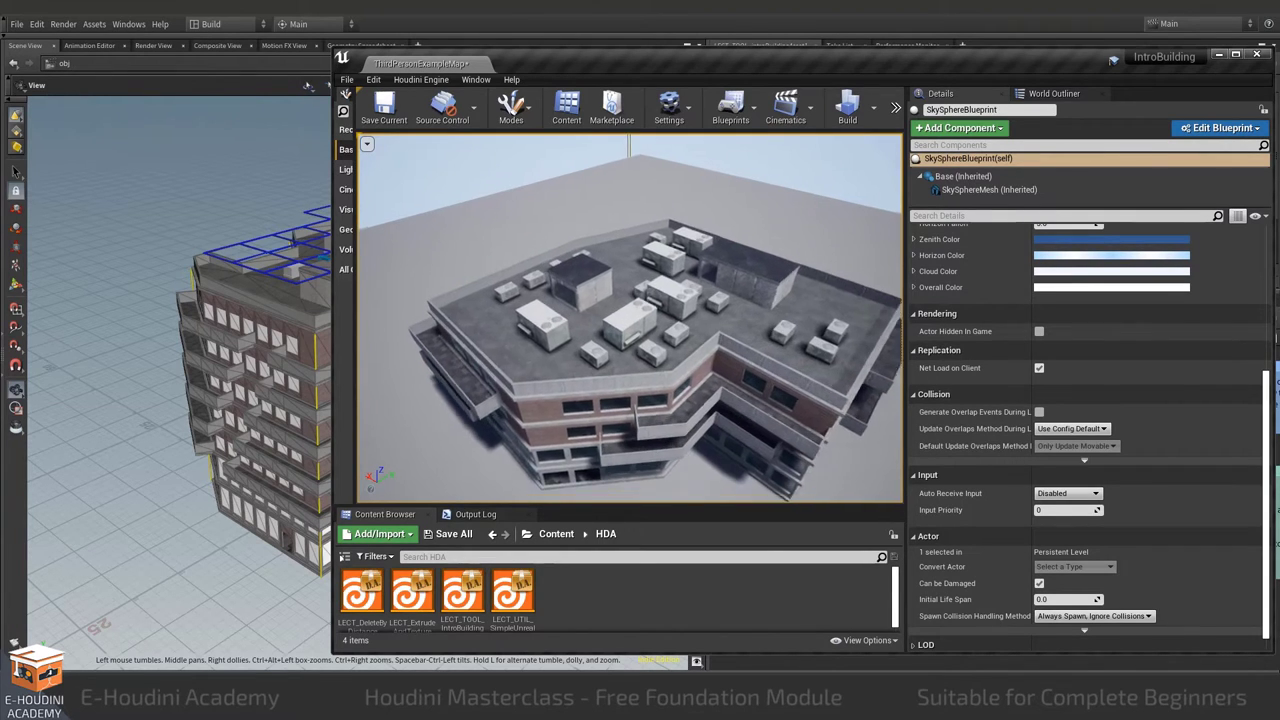
left_click(600, 410)
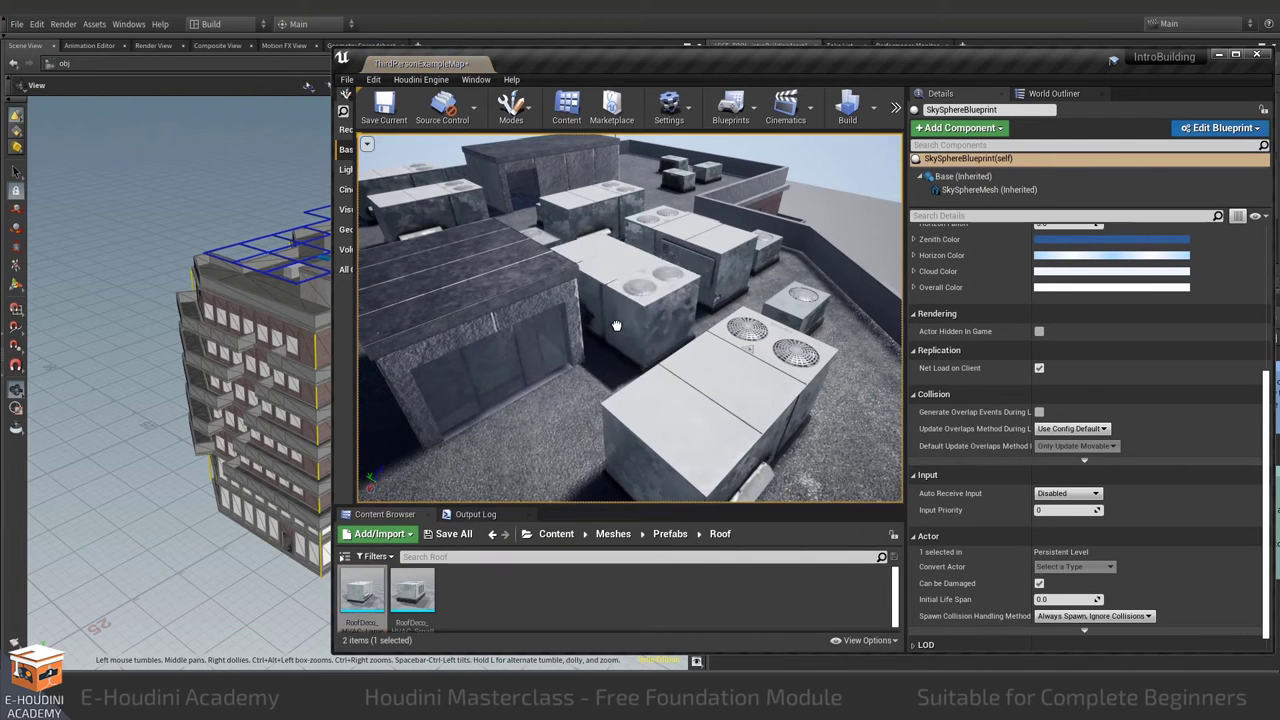
Select the building asset and set rooftop Props to Vent Count 5 and Vent Seed 4
left_click(650, 300)
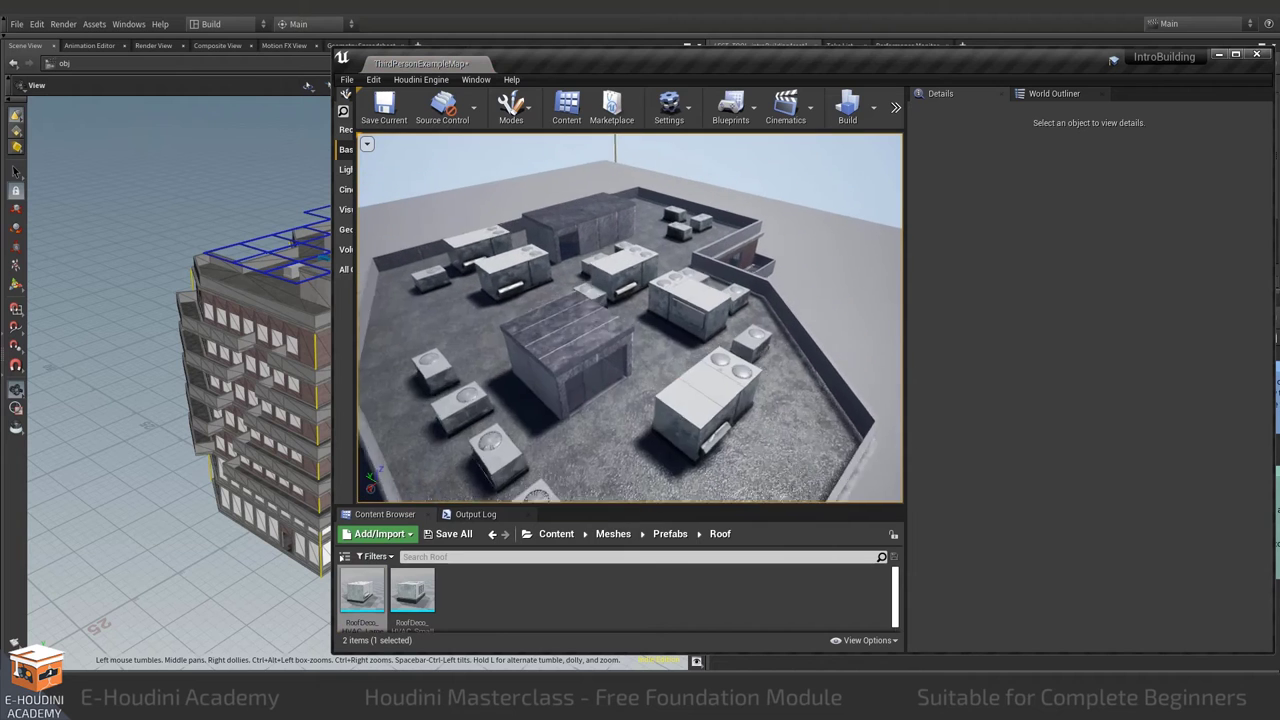
left_click(620, 300)
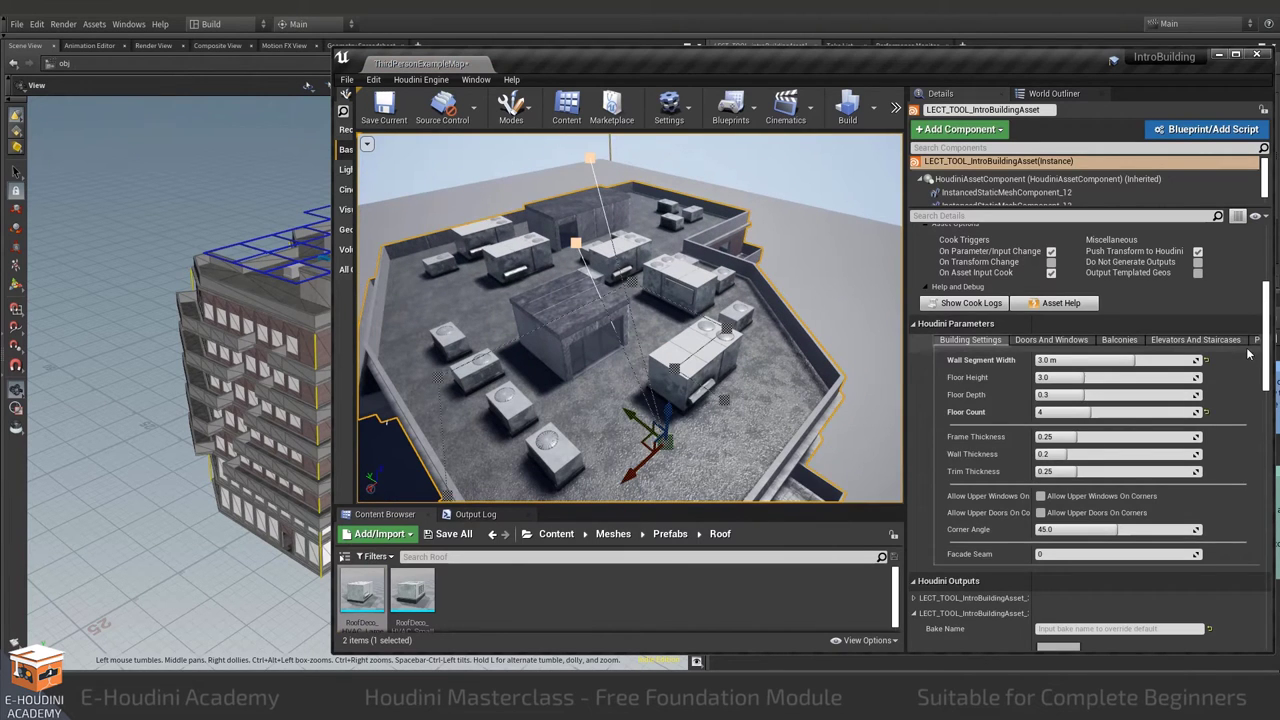
left_click(1202, 340)
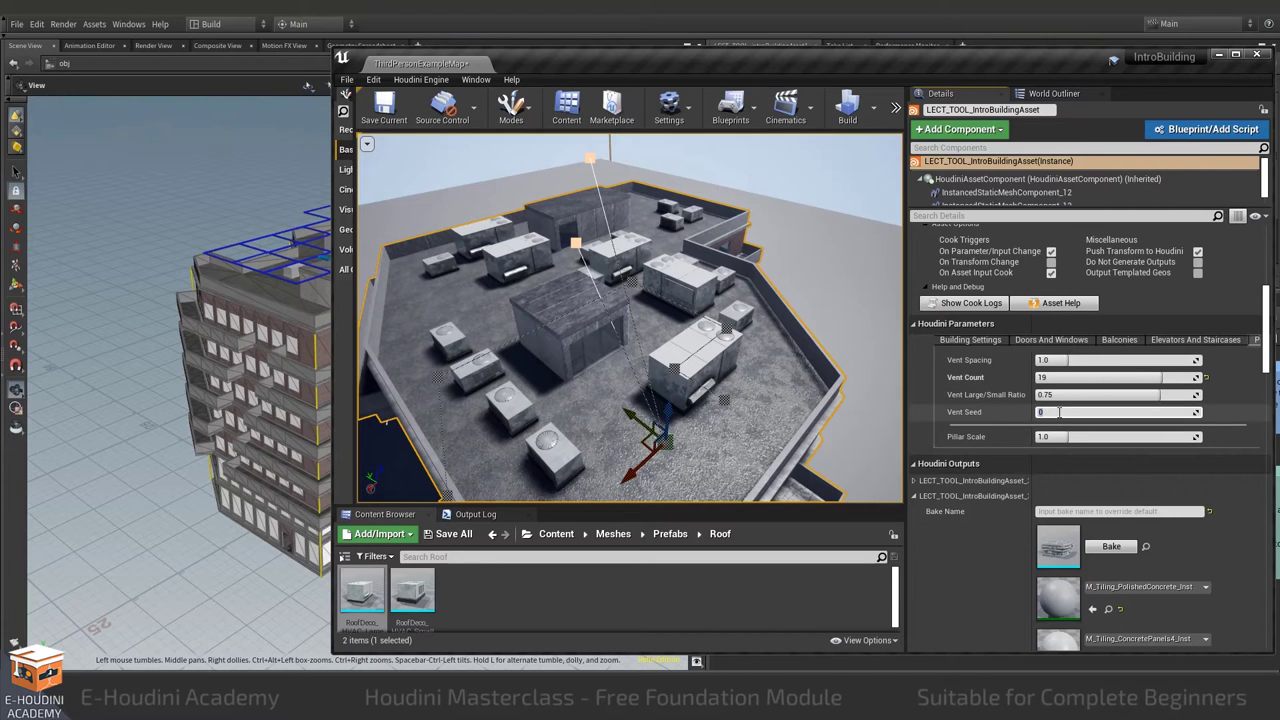
type("5")
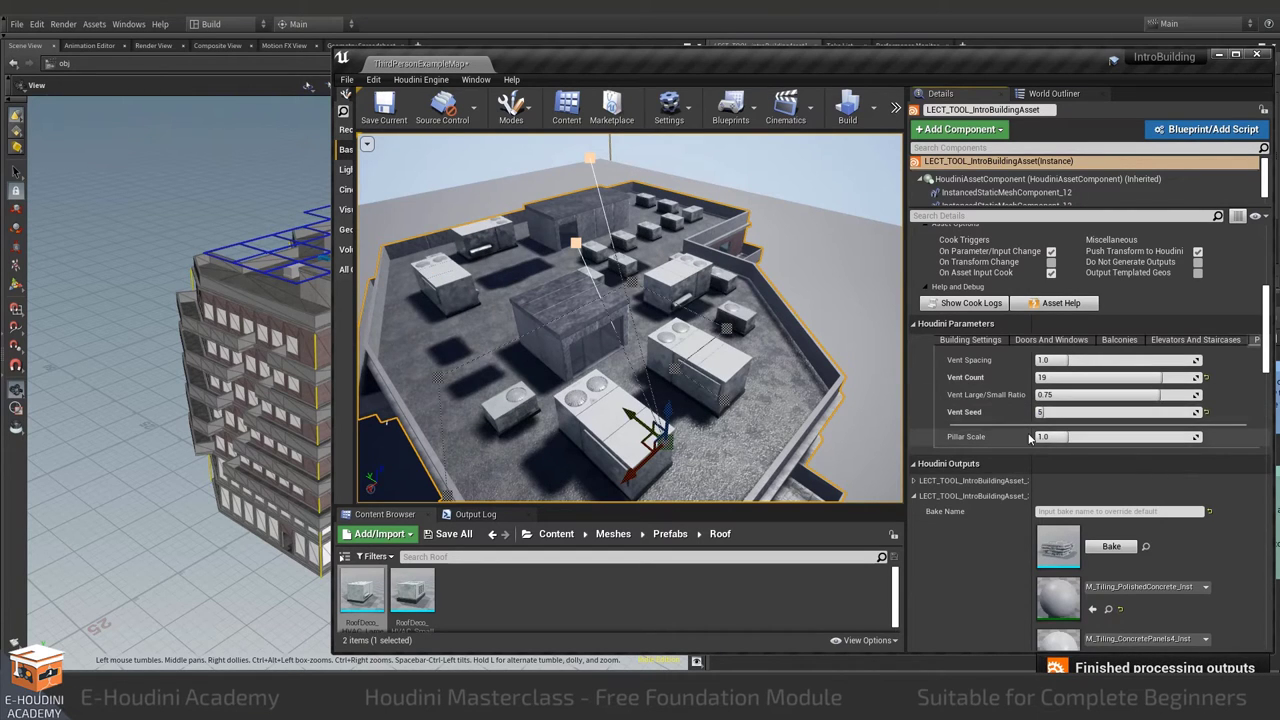
left_click(1116, 412)
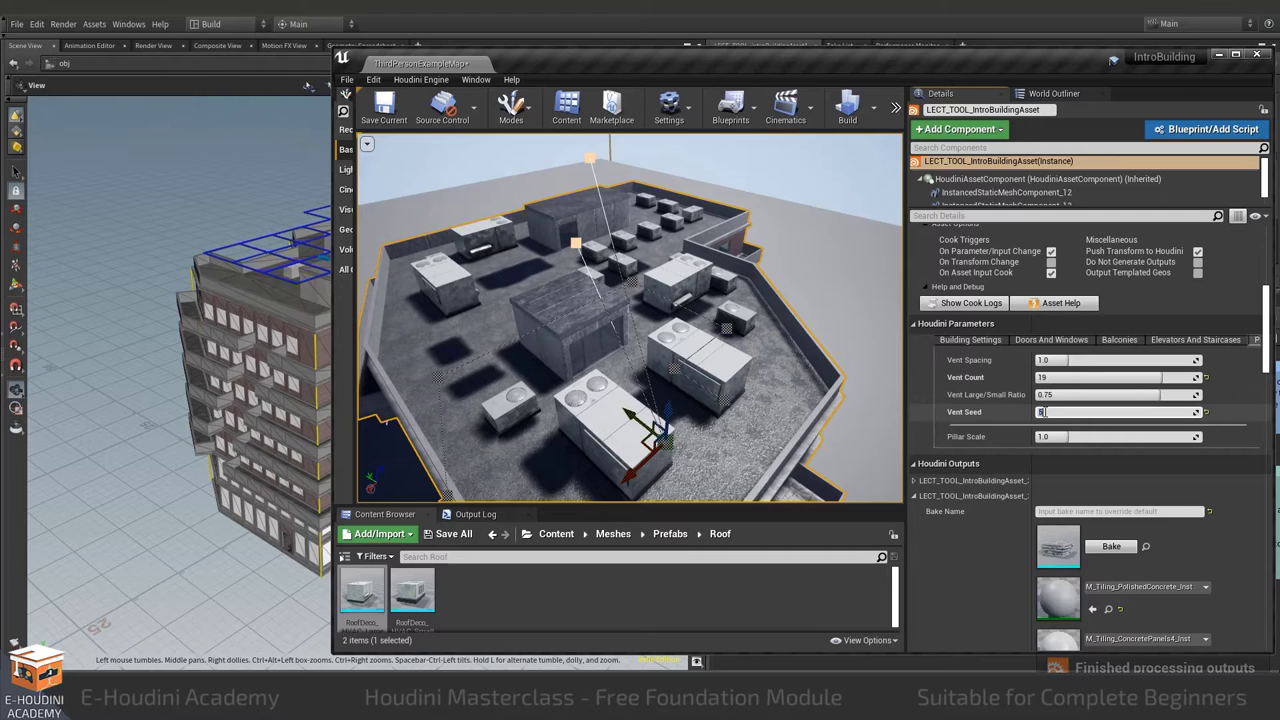
type("4")
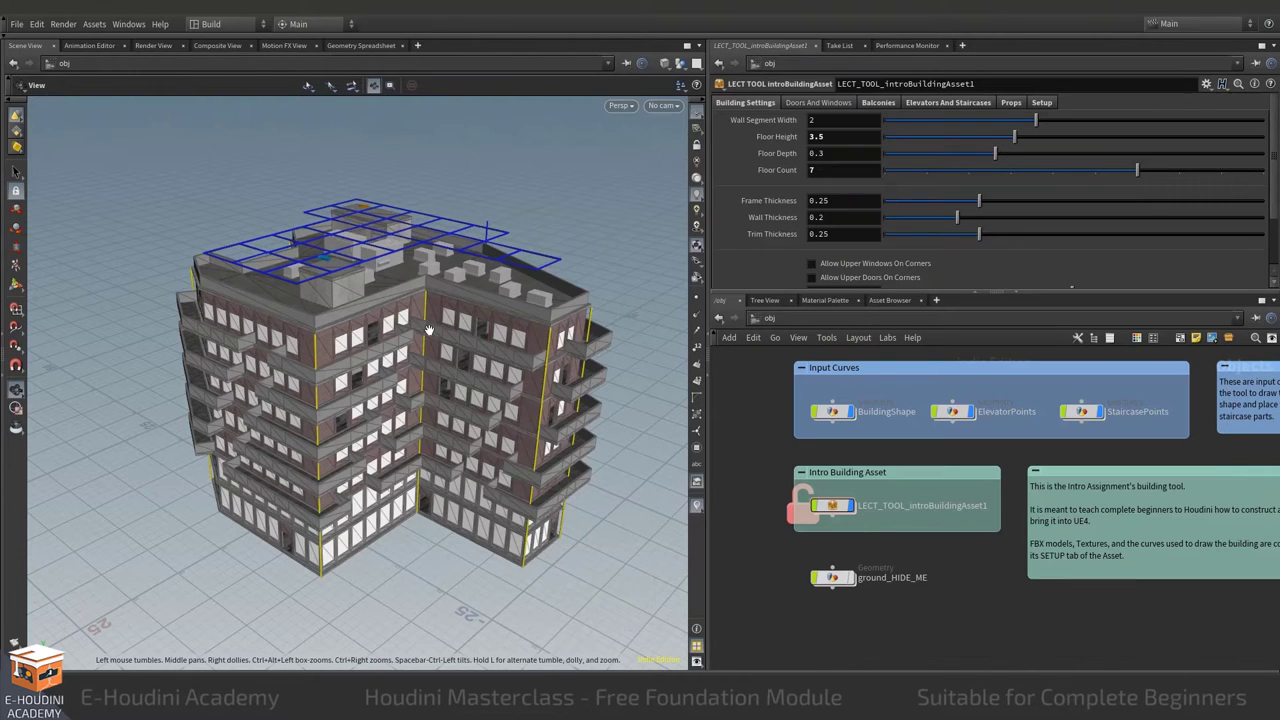
Dive through LECT_TOOL into the buildingAsset geometry node's SOP network
left_click_drag(430, 330, 424, 354)
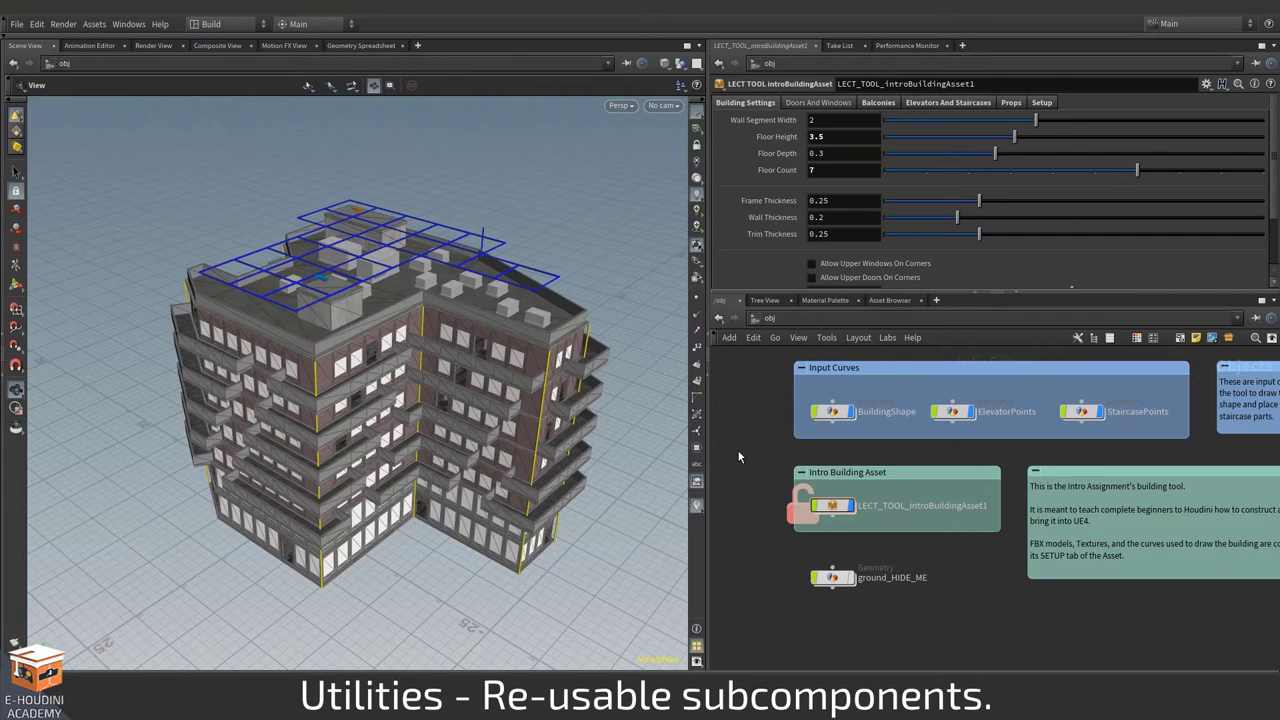
mouse_move(768, 488)
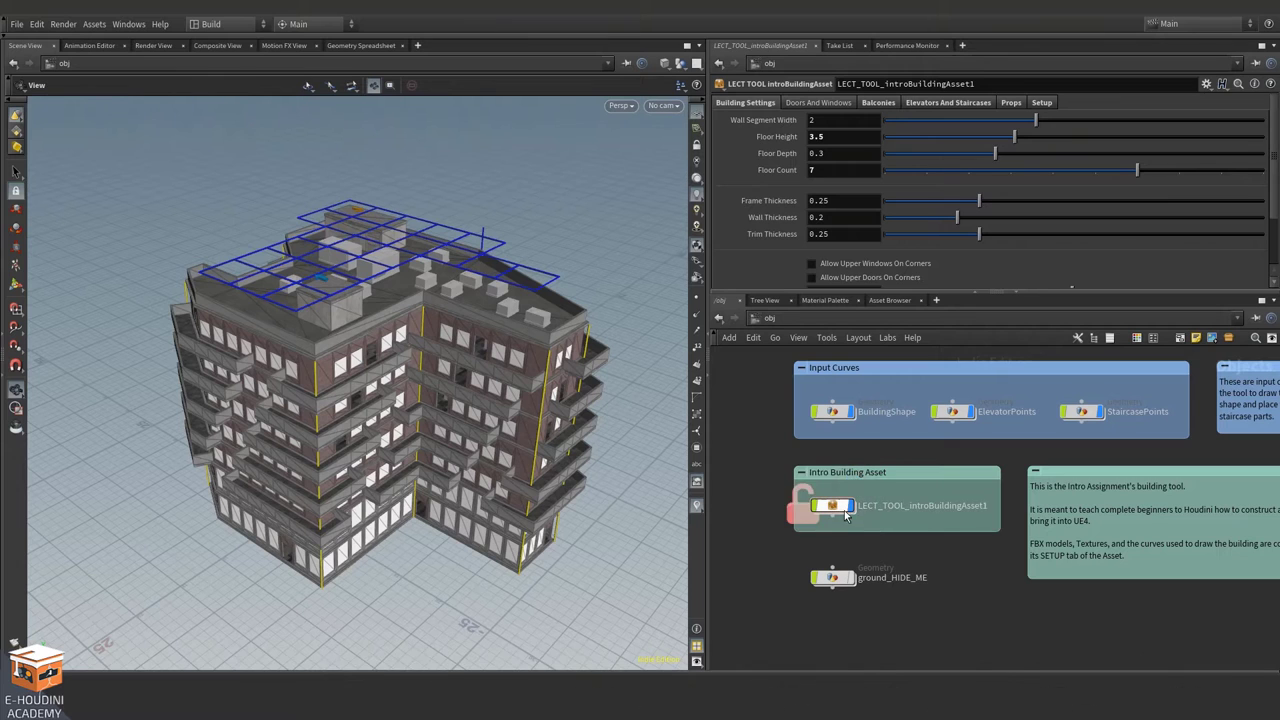
double_click(850, 498)
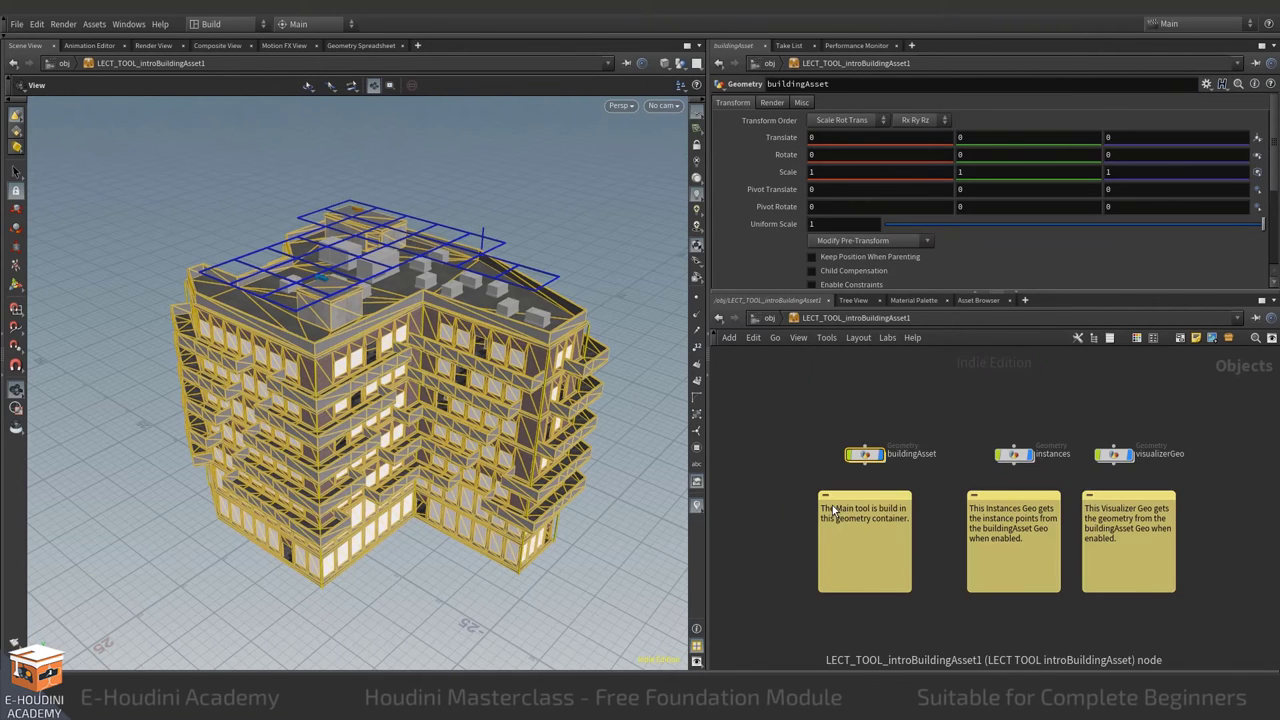
left_click(862, 454)
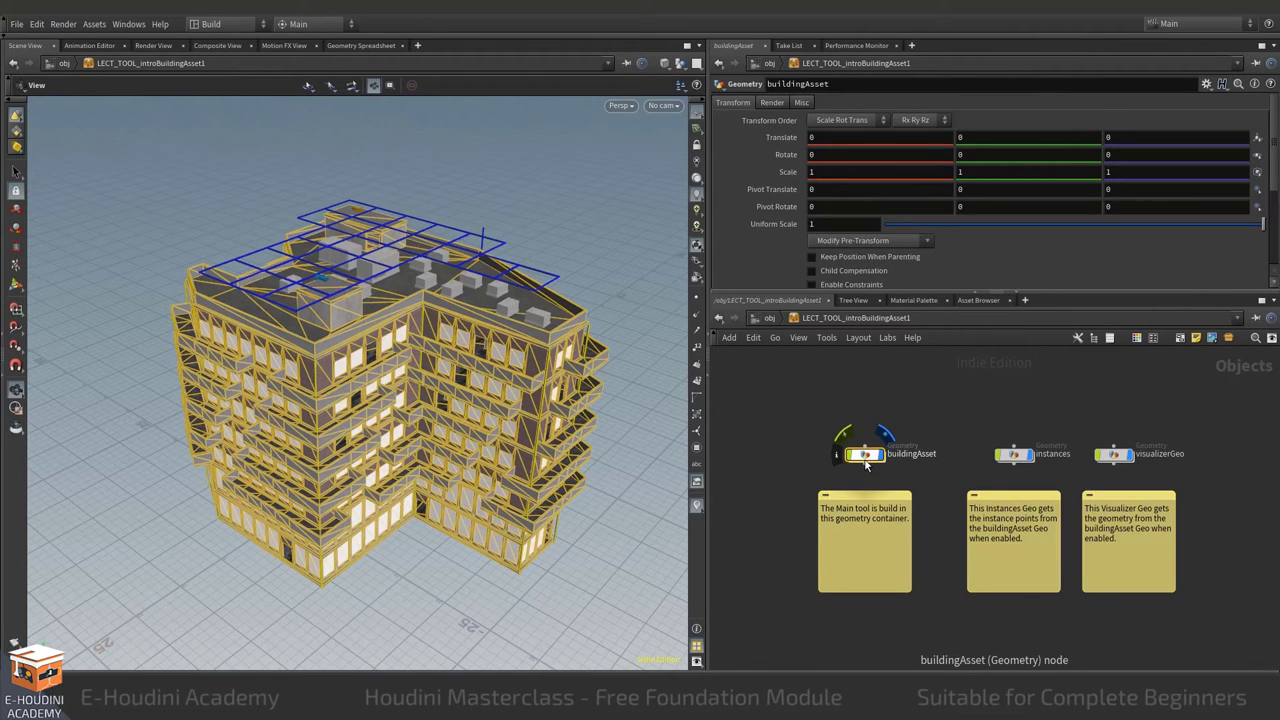
double_click(864, 454)
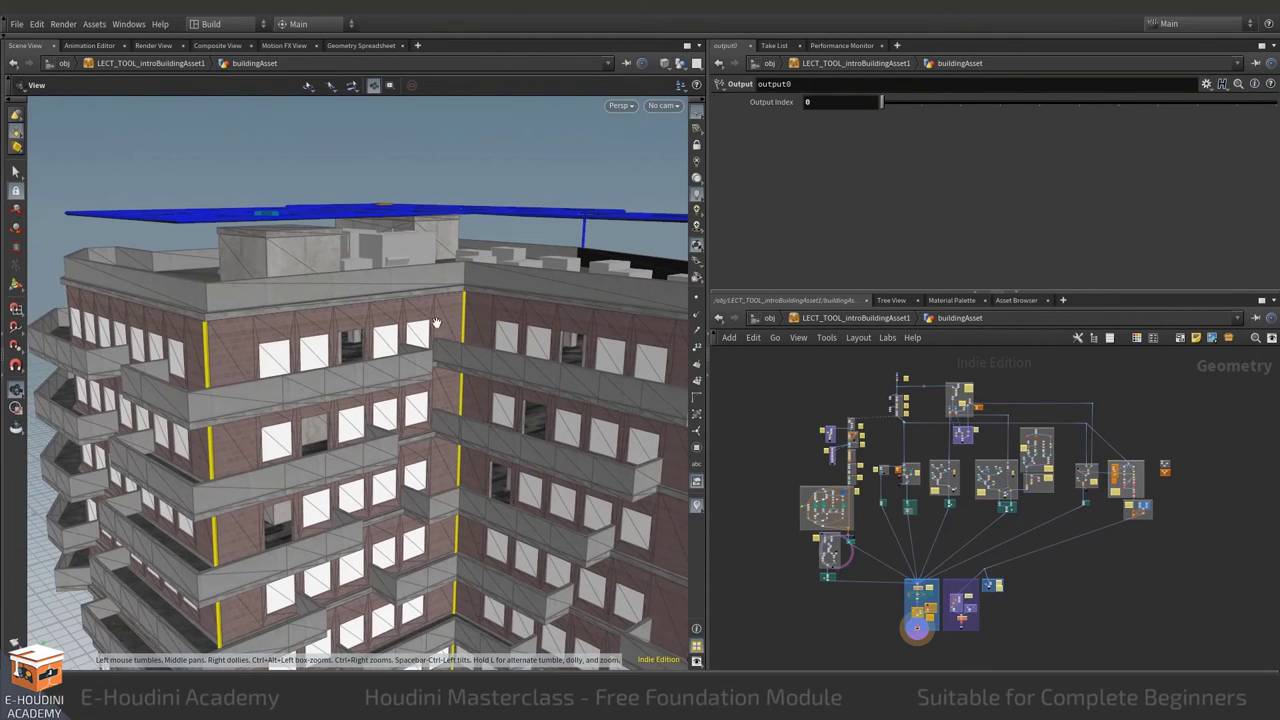
mouse_move(450, 308)
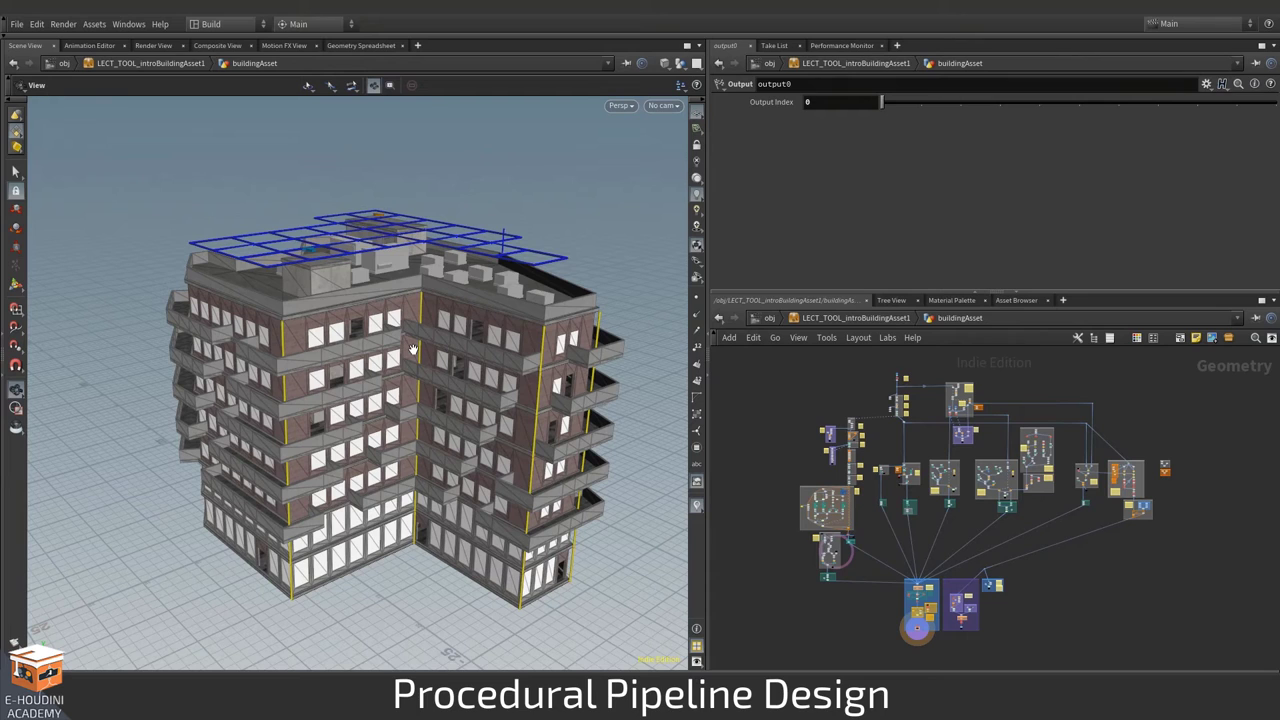
mouse_move(856, 420)
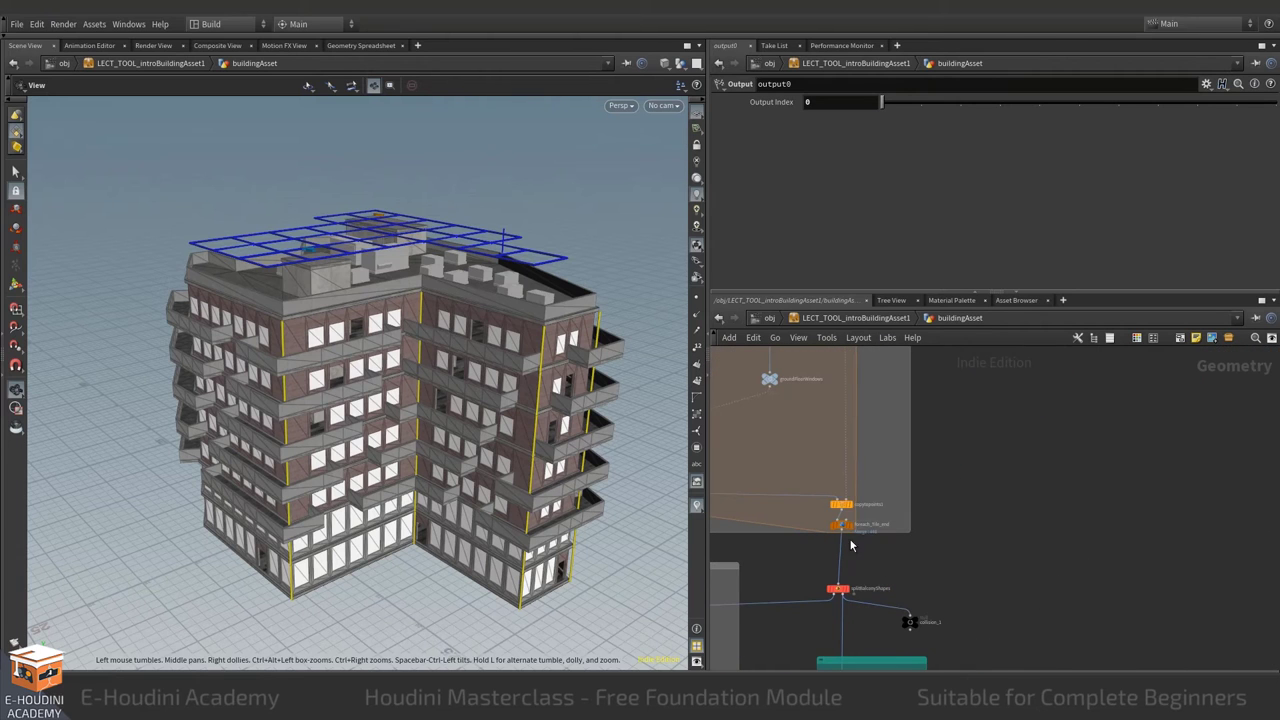
Display only the stacked floor slabs and tumble the view to inspect them
left_click(838, 524)
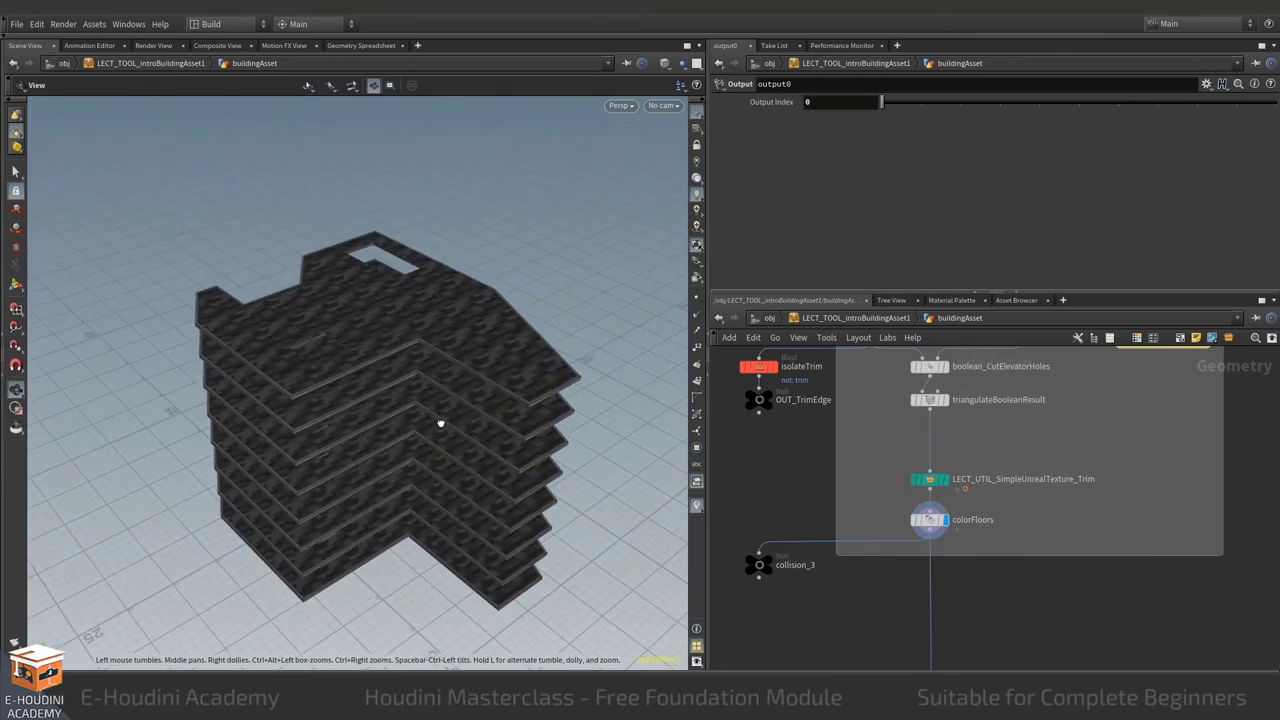
left_click_drag(440, 420, 368, 284)
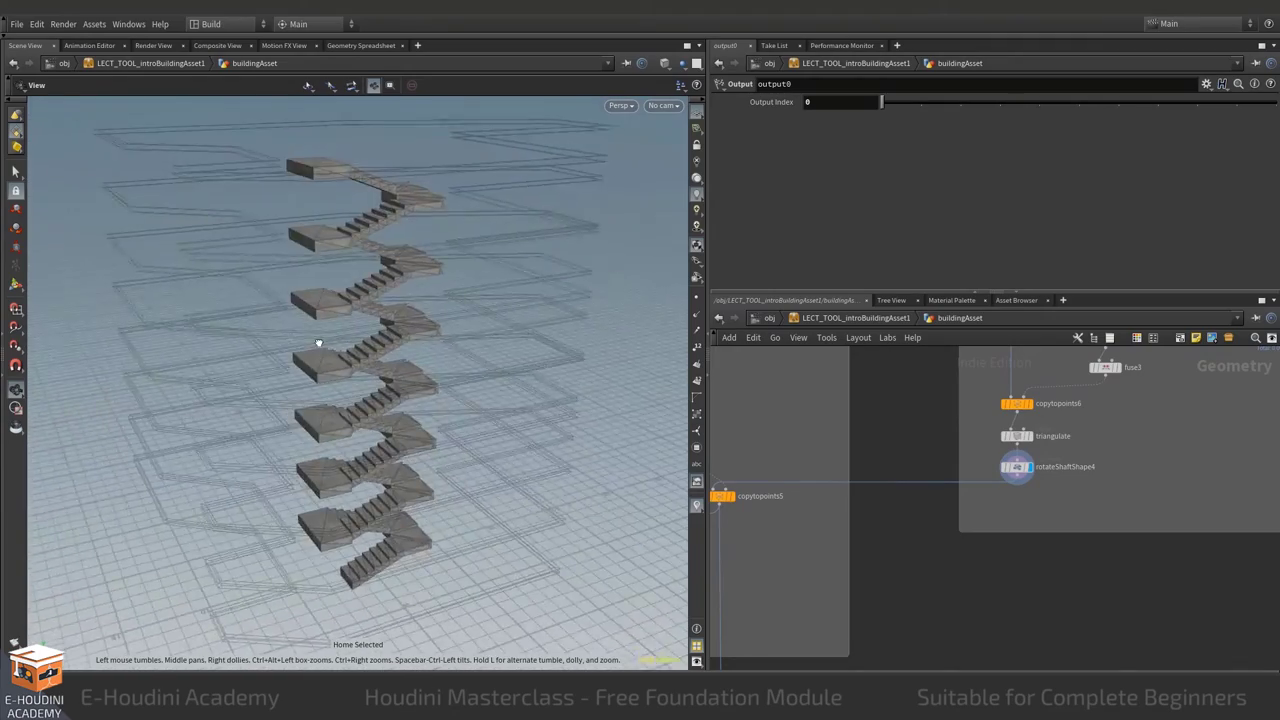
Open the asset's Building Settings to increase the Floor Height
left_click_drag(318, 344, 366, 312)
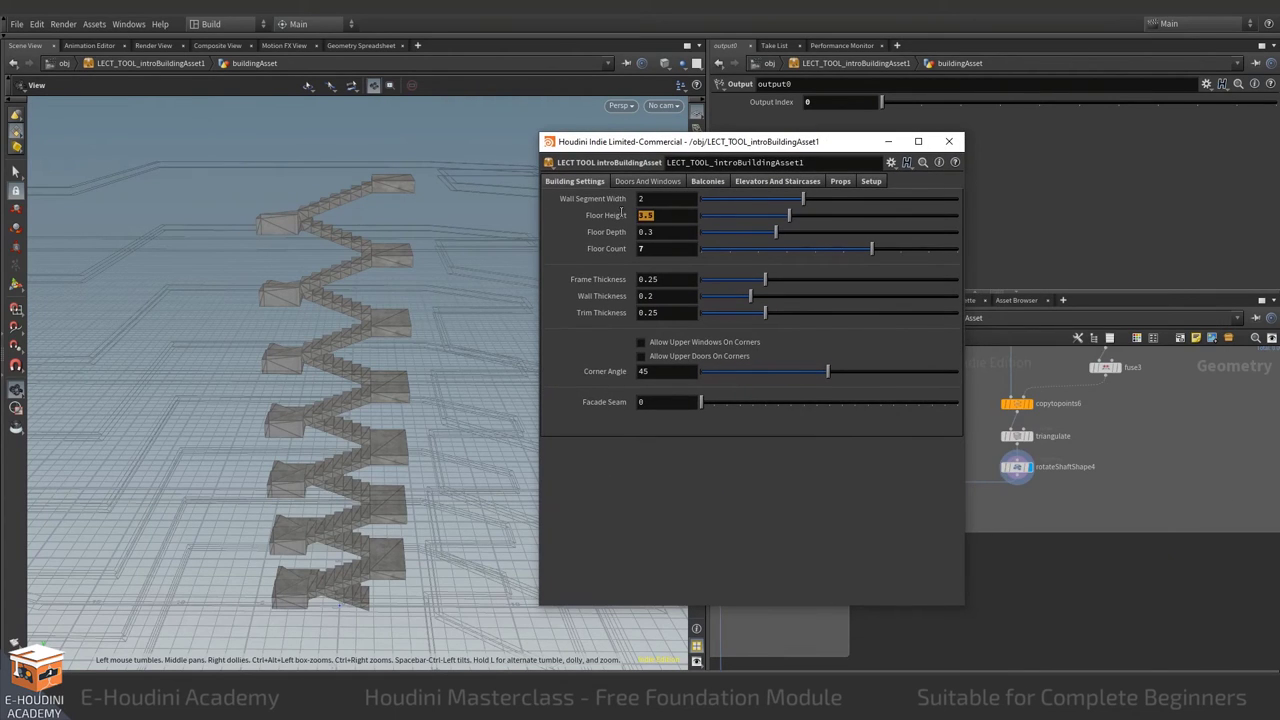
mouse_move(616, 216)
type("10")
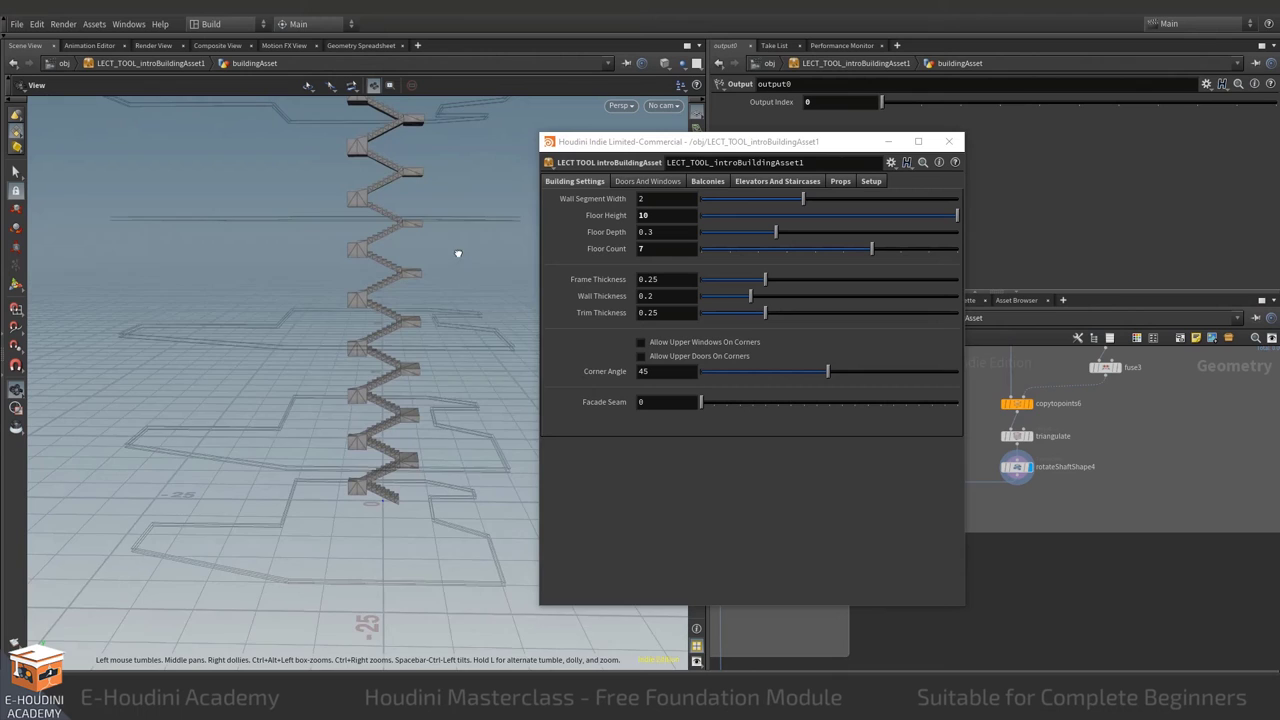
left_click(668, 216)
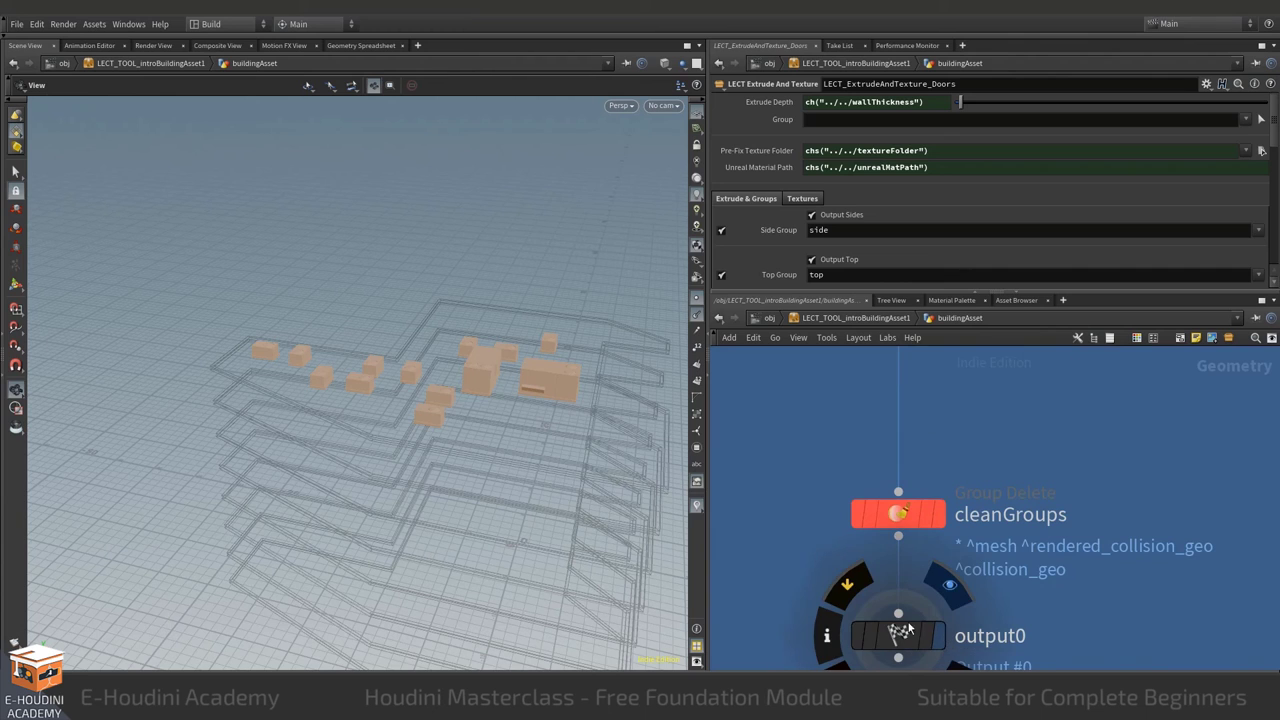
mouse_move(974, 580)
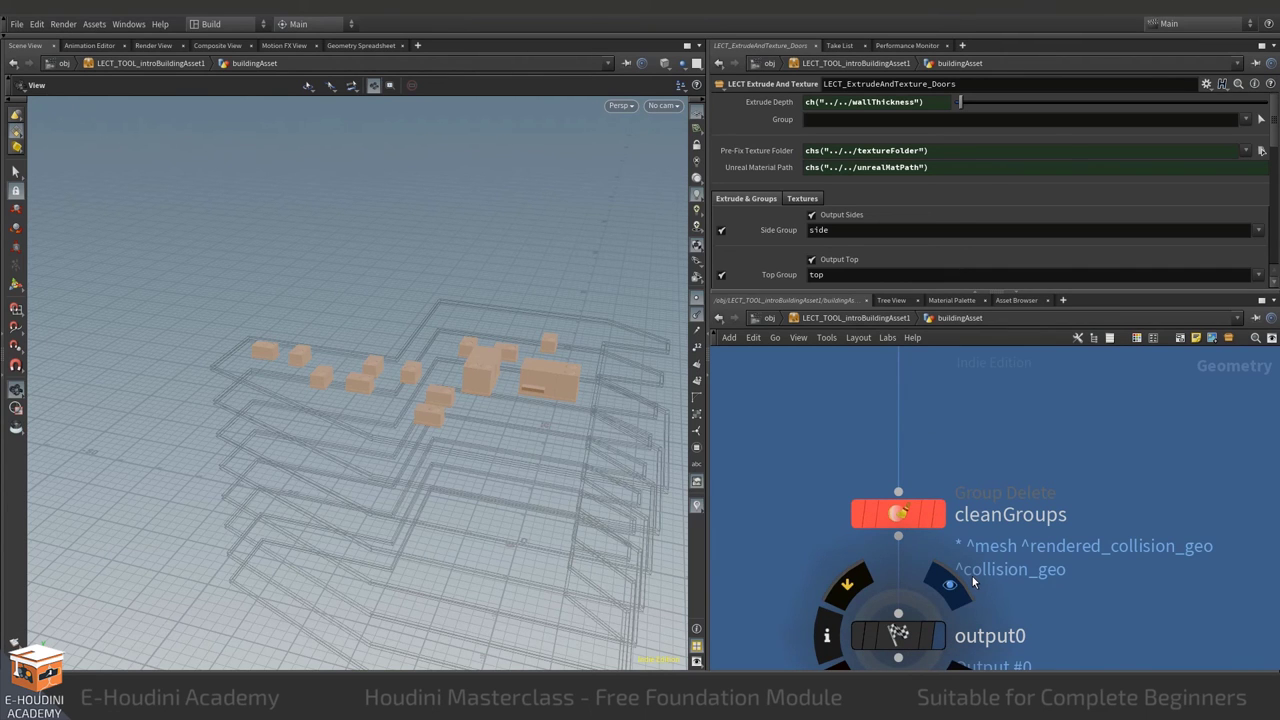